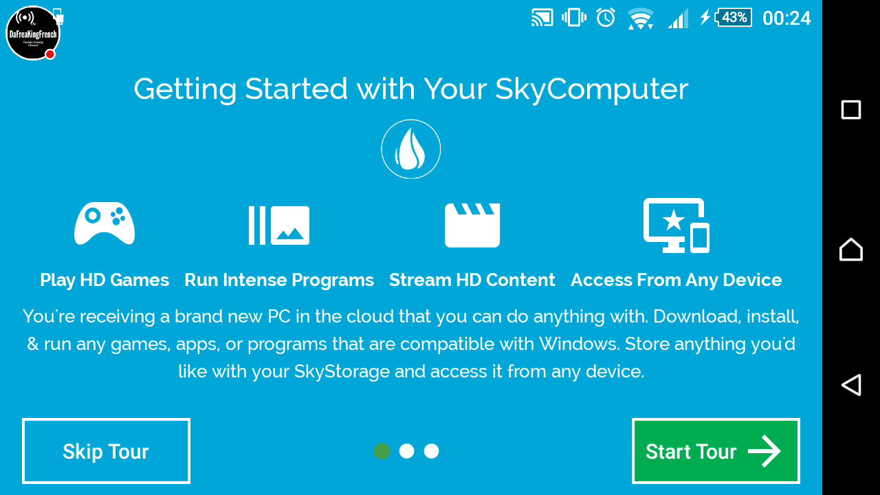
- Advance through the welcome tour and finish it to land on the pending-approval status page
{"action": "left_click", "coordinate": [715, 451]}
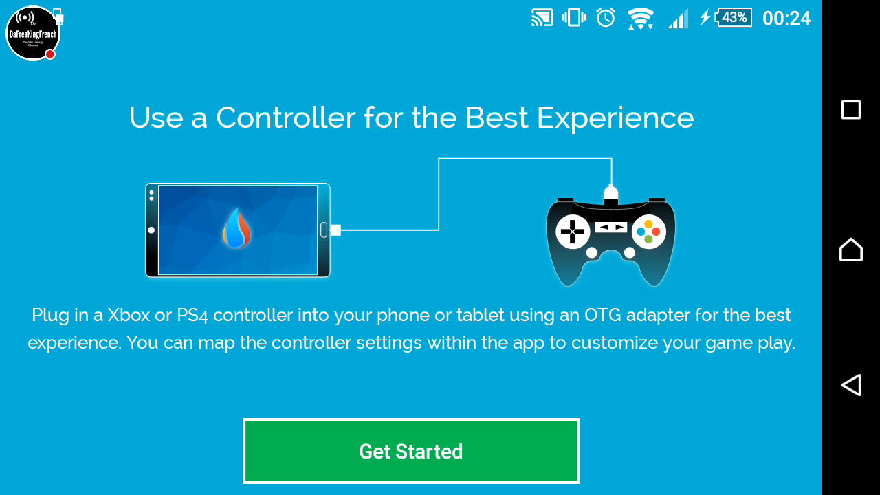
{"action": "left_click", "coordinate": [409, 451]}
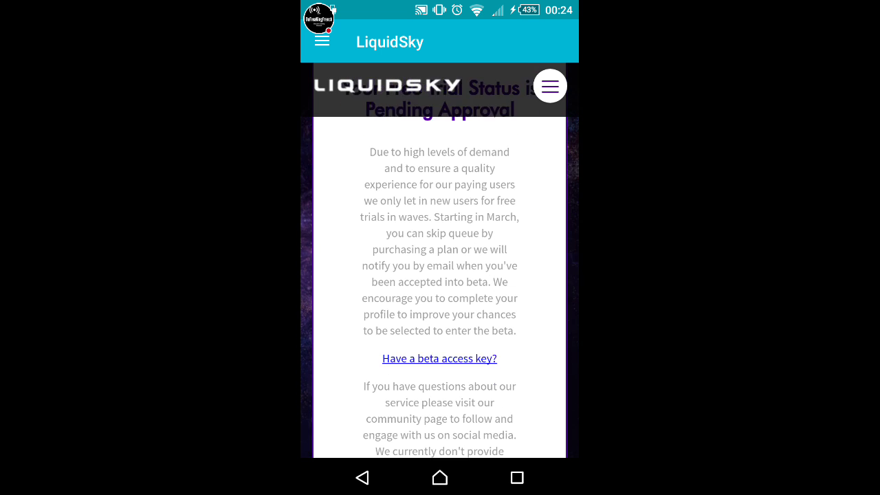
- Navigate from the status page to Pricing via the site navigation menu
{"action": "scroll", "scroll_direction": "down", "scroll_amount": 3}
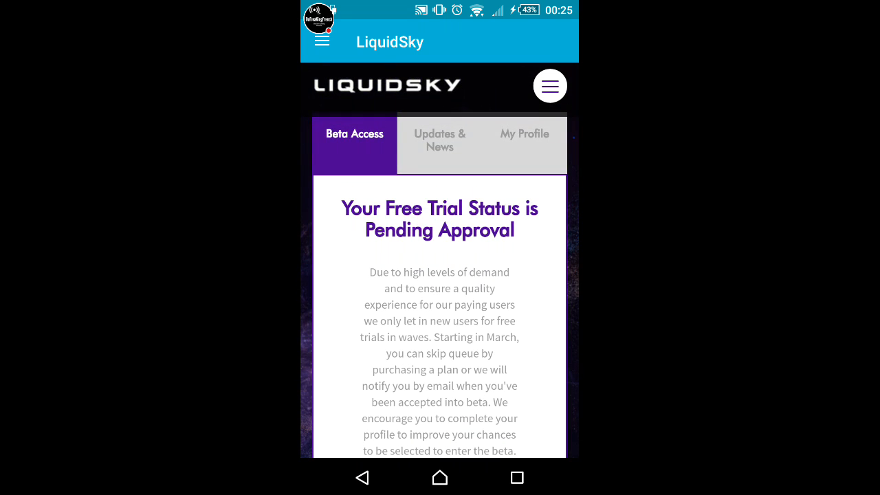
{"action": "left_click", "coordinate": [550, 86]}
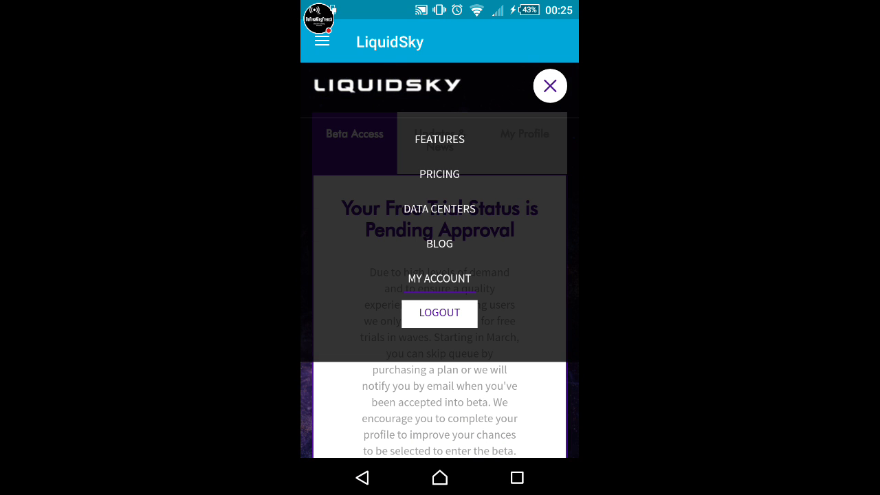
{"action": "left_click", "coordinate": [438, 314]}
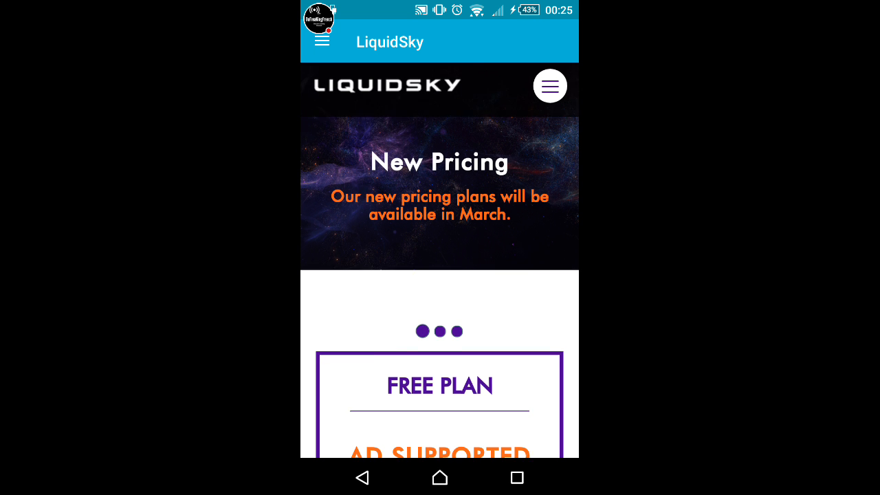
- Browse the plan carousel from the ad-supported Free Plan to Pay-As-You-Go at $4.99 and back
{"action": "scroll", "scroll_direction": "down", "scroll_amount": 3}
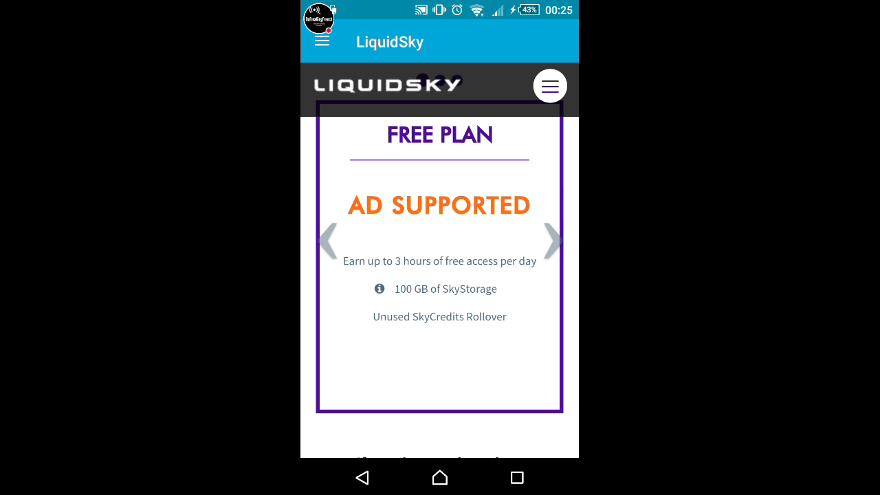
{"action": "left_click", "coordinate": [552, 234]}
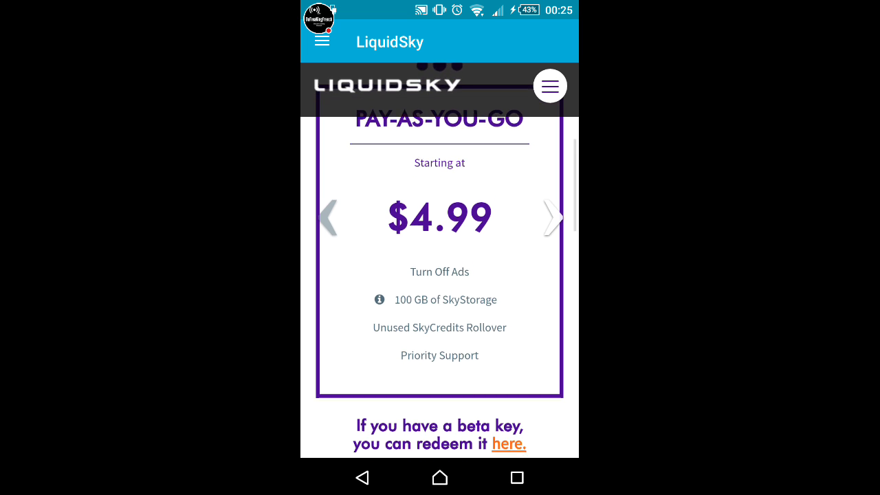
{"action": "scroll", "scroll_direction": "up", "scroll_amount": 3}
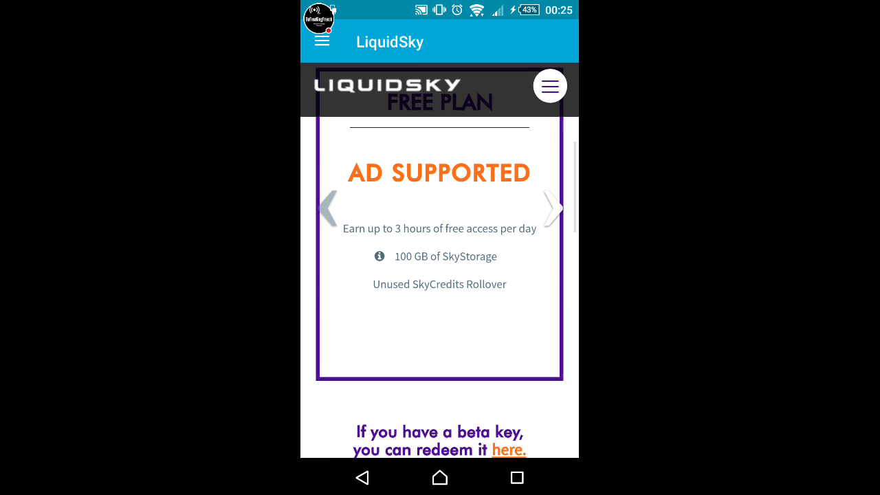
{"action": "scroll", "scroll_direction": "up", "scroll_amount": 3}
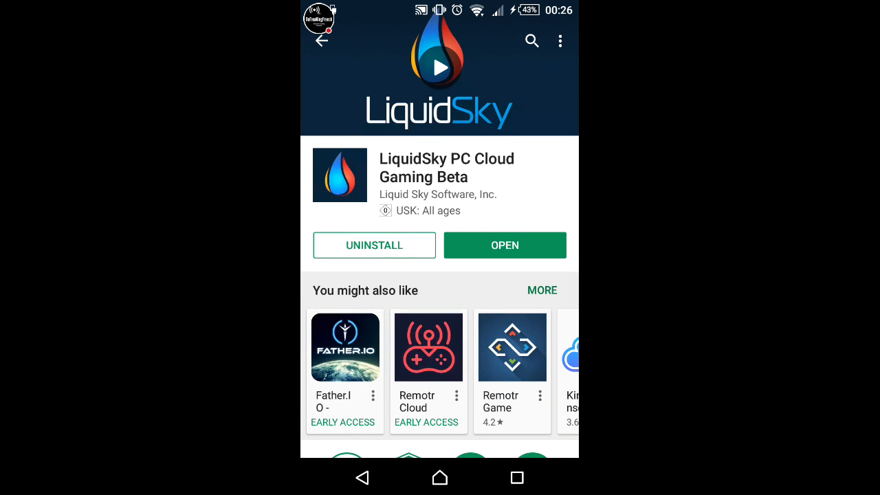
- Leave the Play Store listing and relaunch LiquidSky onto its pricing page
{"action": "left_click", "coordinate": [440, 479]}
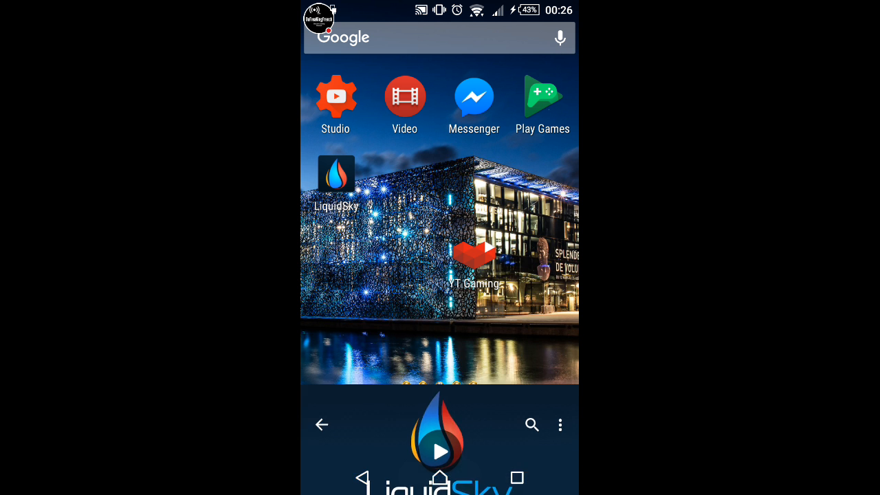
{"action": "left_click", "coordinate": [335, 173]}
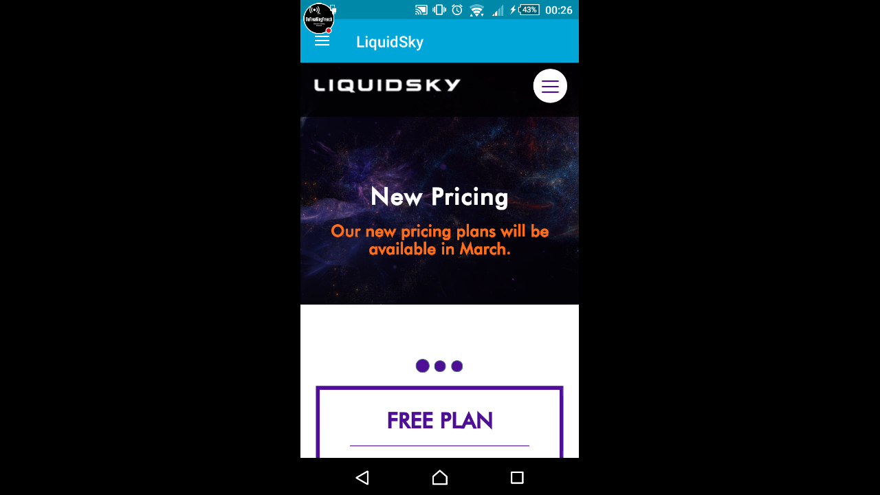
{"action": "scroll", "scroll_direction": "down", "scroll_amount": 3}
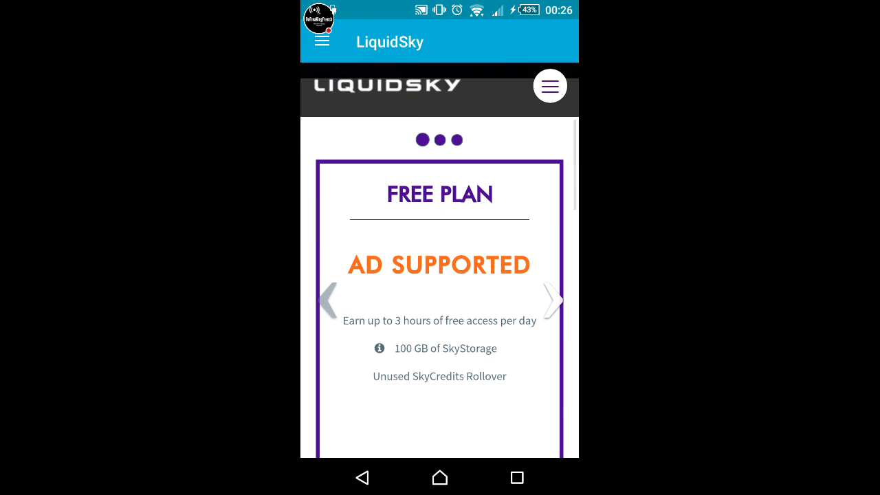
{"action": "scroll", "scroll_direction": "down", "scroll_amount": 3}
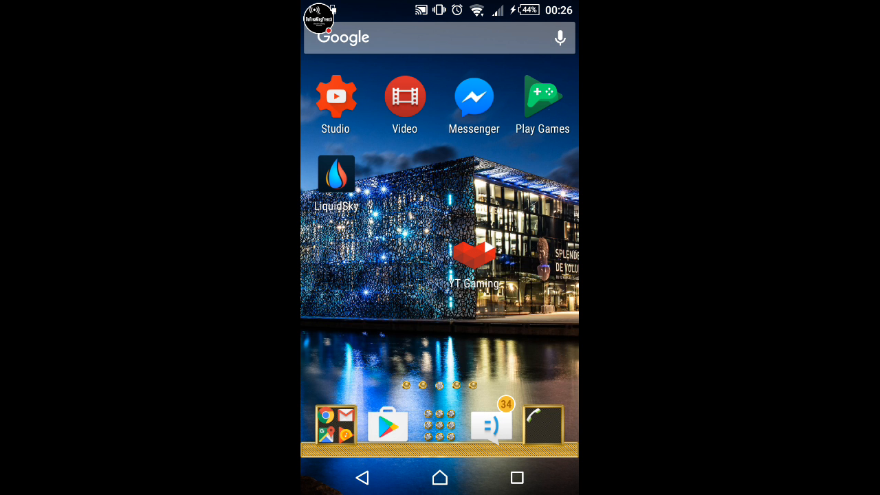
- Reach the beta key note and bring up the Enter Your Beta Access Key form via the 'here' link
{"action": "left_click", "coordinate": [335, 173]}
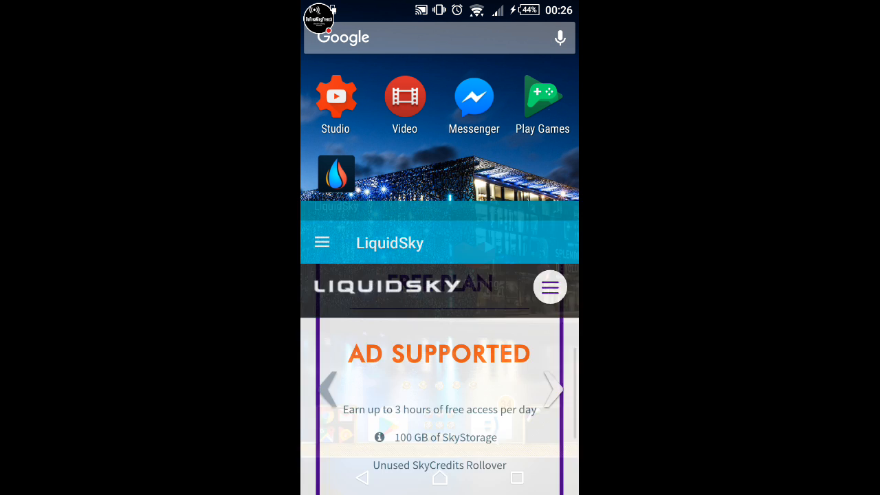
{"action": "scroll", "scroll_direction": "down", "scroll_amount": 3}
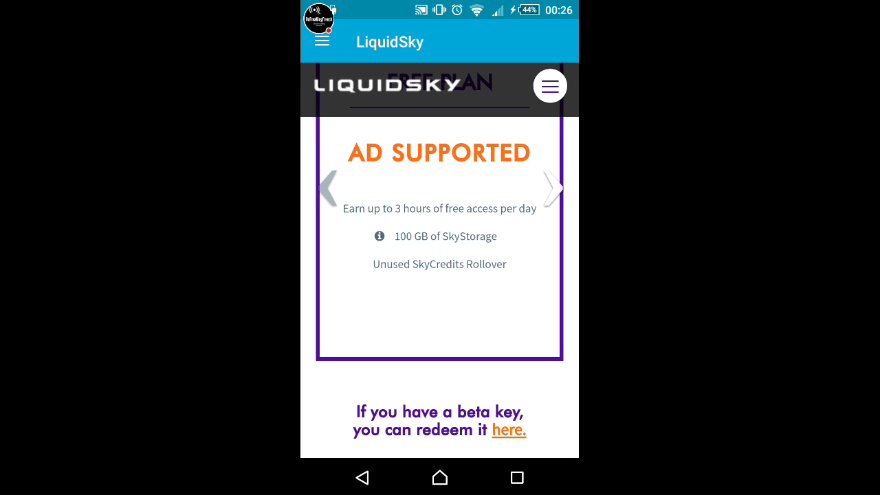
{"action": "left_click", "coordinate": [508, 429]}
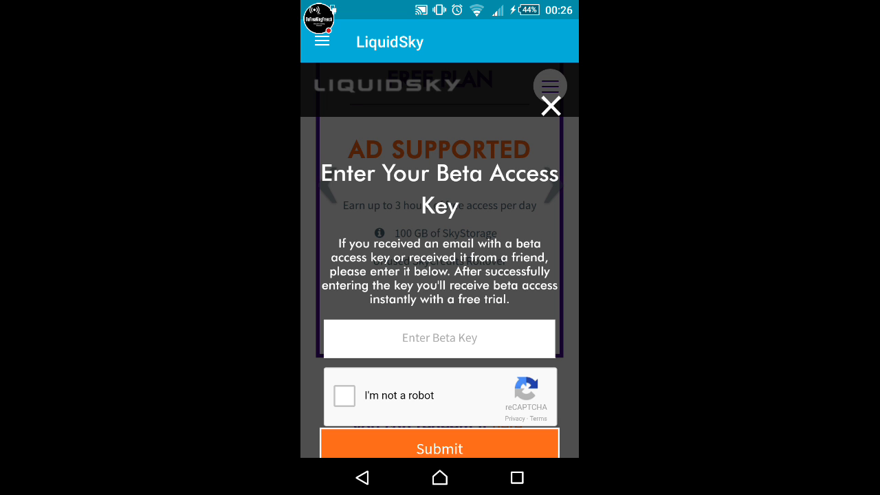
- Close the beta access key form and return to the home screen
{"action": "left_click", "coordinate": [440, 477]}
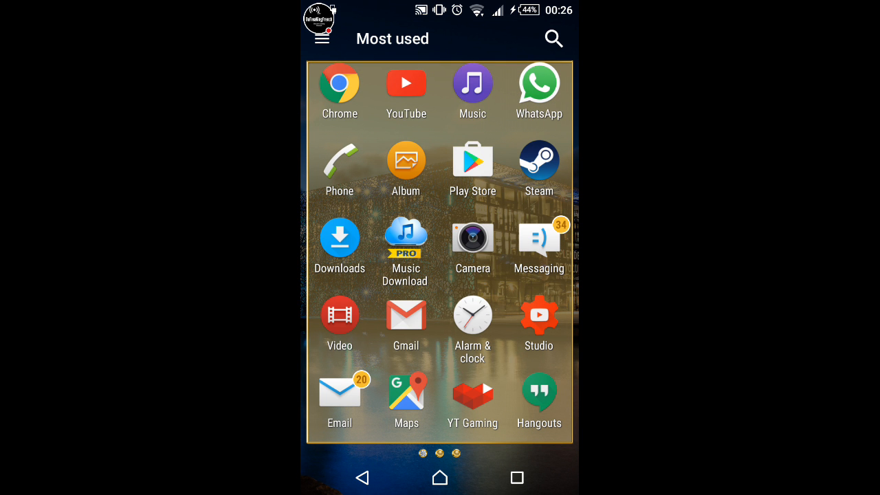
{"action": "left_click", "coordinate": [440, 477]}
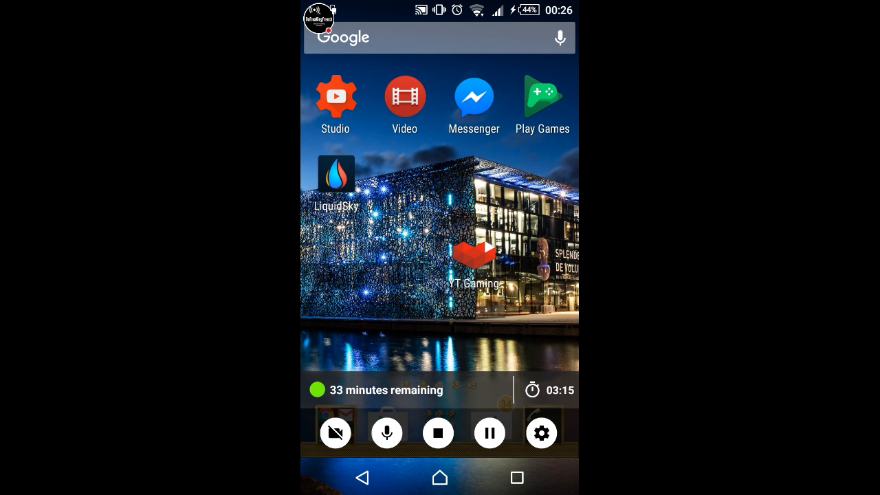
{"action": "left_click", "coordinate": [489, 434]}
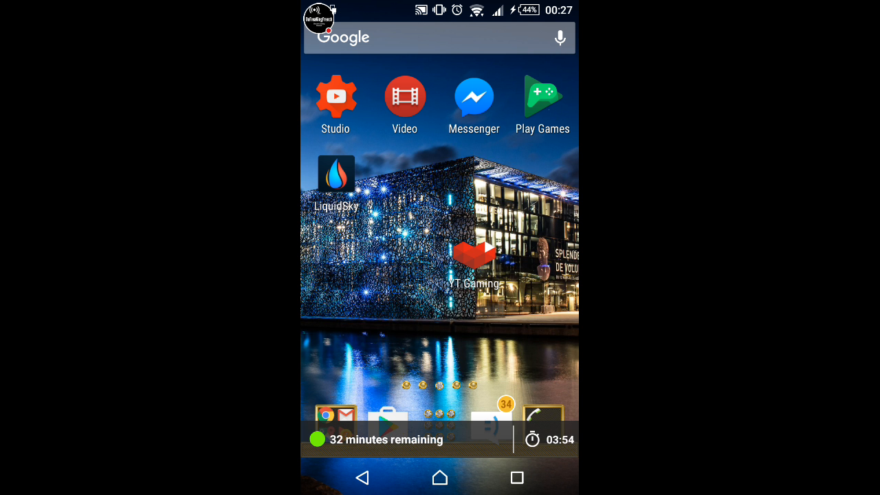
- Relaunch LiquidSky, dismiss the beta key prompt and bring up the site navigation menu
{"action": "left_click", "coordinate": [335, 173]}
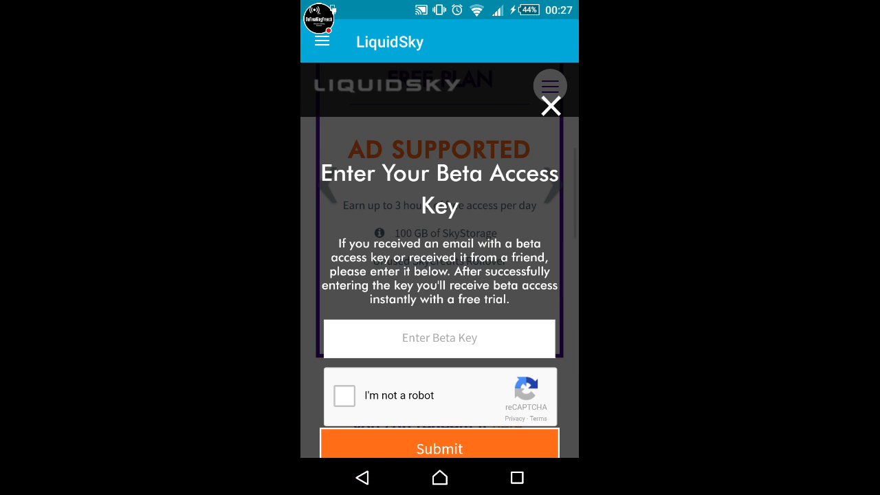
{"action": "left_click", "coordinate": [550, 105]}
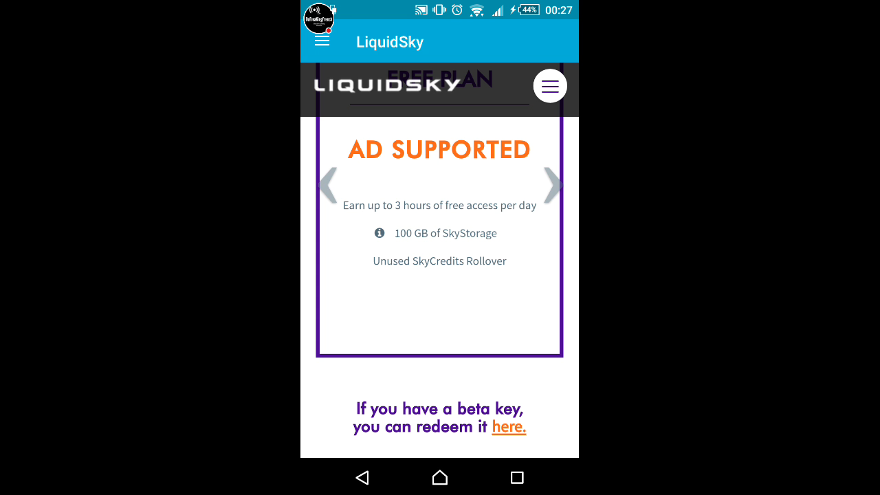
{"action": "left_click", "coordinate": [550, 86]}
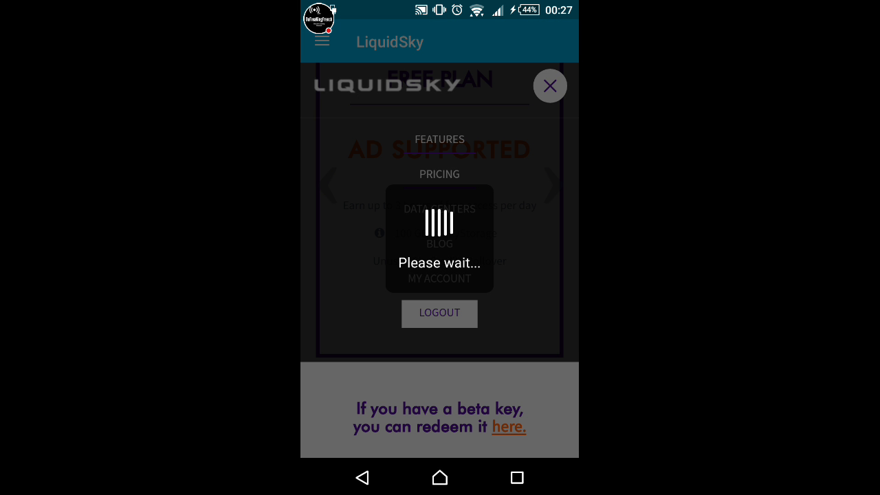
- Load the Features page and scroll through the hardware and internet-speed benefit cards
{"action": "left_click", "coordinate": [550, 86]}
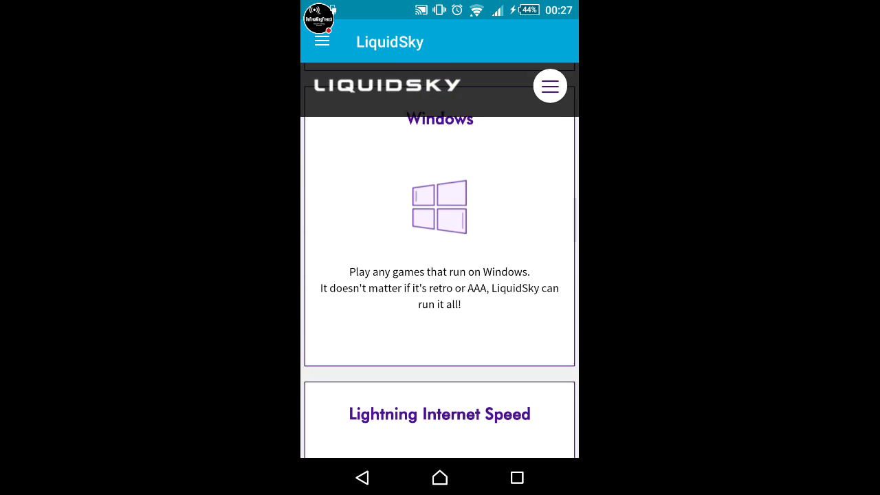
{"action": "scroll", "scroll_direction": "up", "scroll_amount": 3}
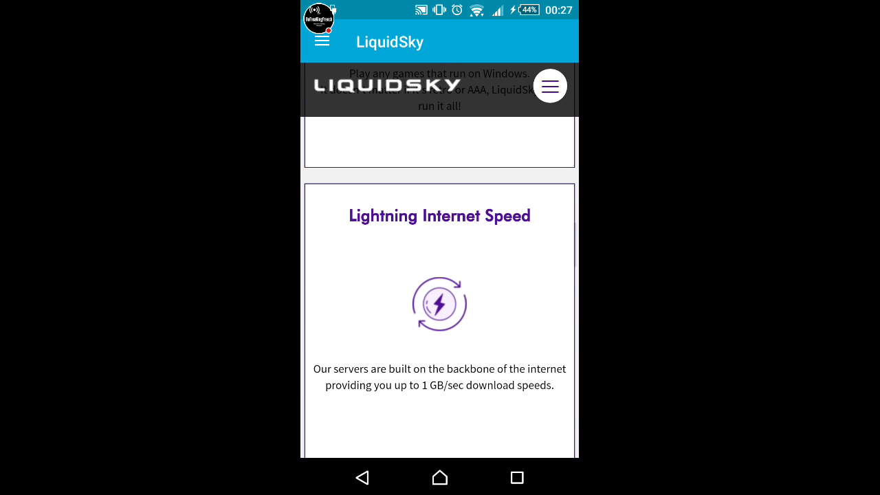
{"action": "scroll", "scroll_direction": "down", "scroll_amount": 3}
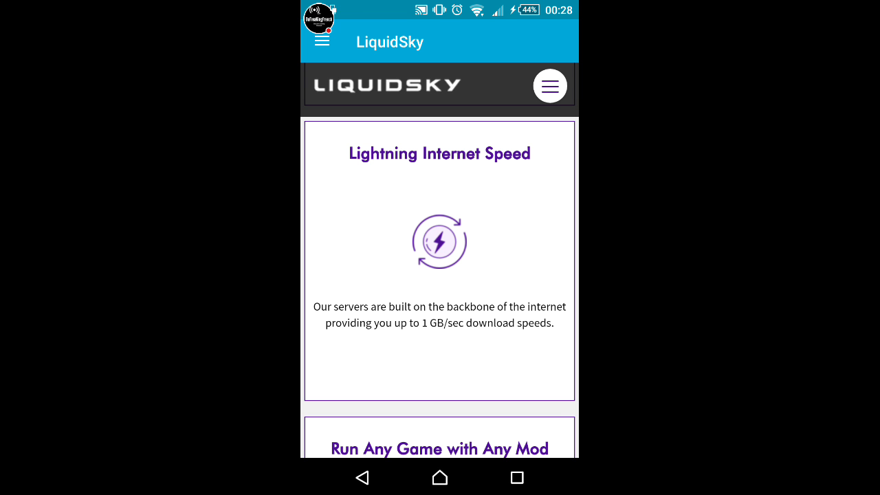
{"action": "scroll", "scroll_direction": "down", "scroll_amount": 3}
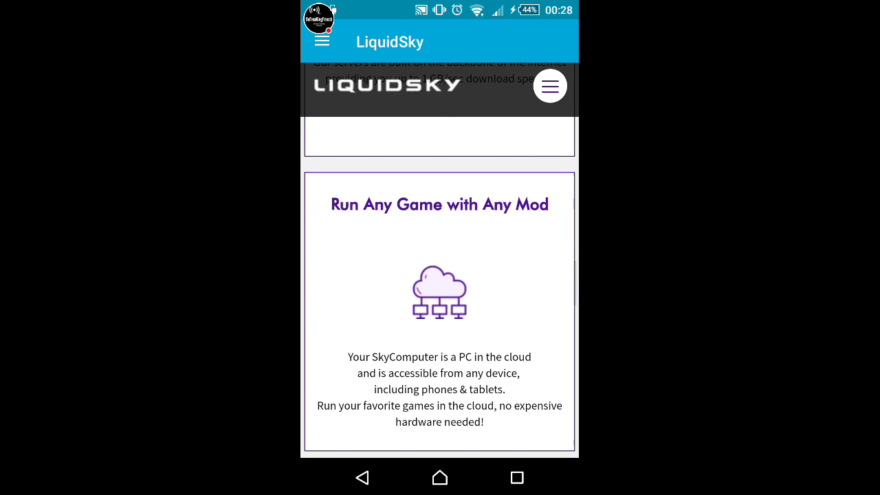
{"action": "scroll", "scroll_direction": "up", "scroll_amount": 3}
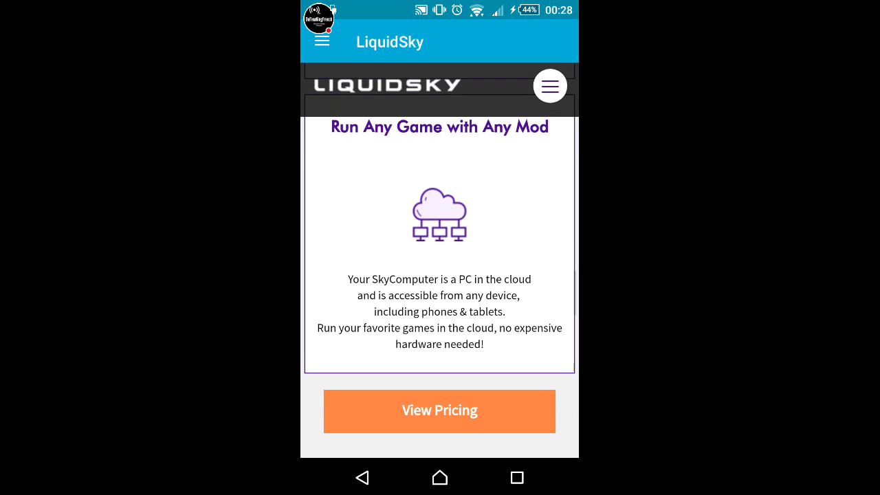
{"action": "scroll", "scroll_direction": "up", "scroll_amount": 3}
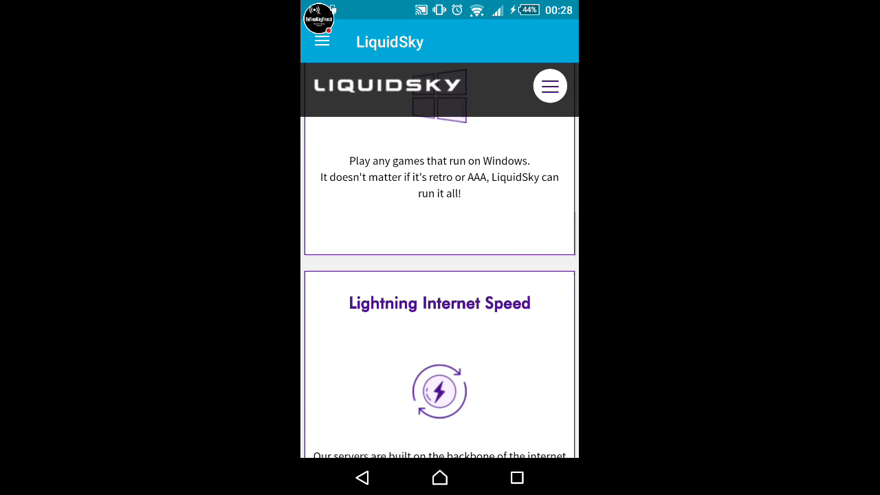
- Scroll on through the game-support and Android app sections, then back toward the top
{"action": "scroll", "scroll_direction": "down", "scroll_amount": 3}
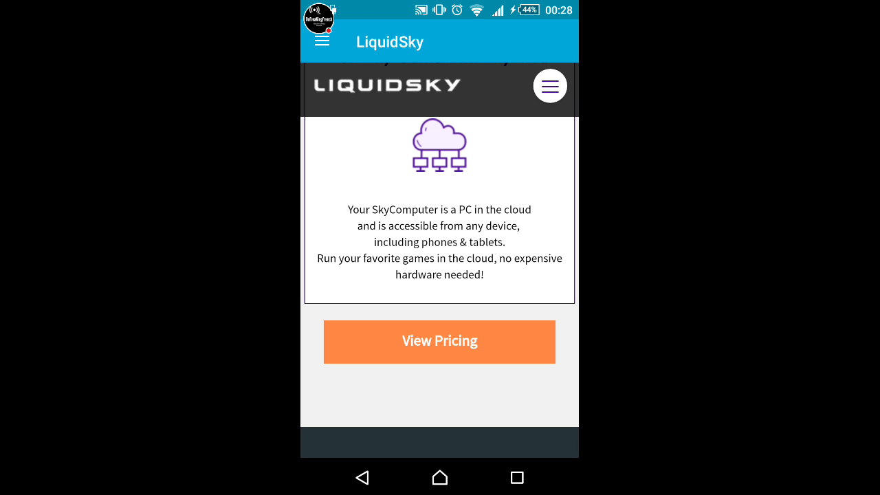
{"action": "scroll", "scroll_direction": "down", "scroll_amount": 3}
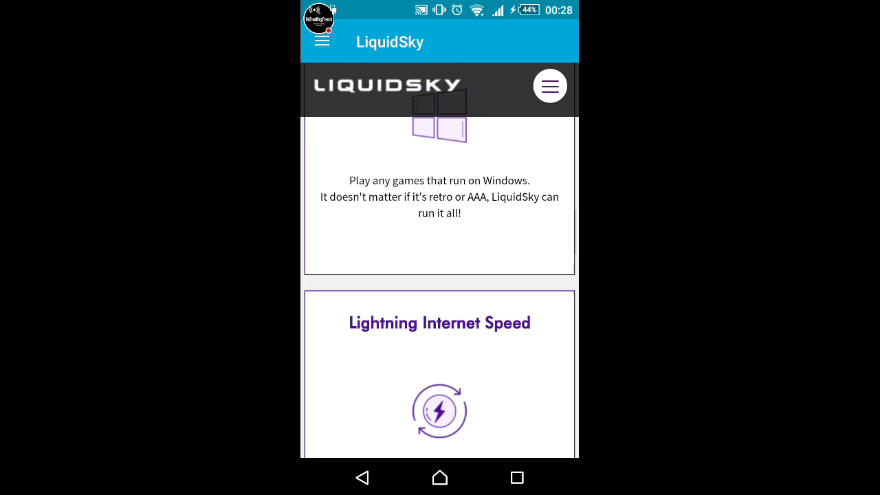
{"action": "scroll", "scroll_direction": "down", "scroll_amount": 3}
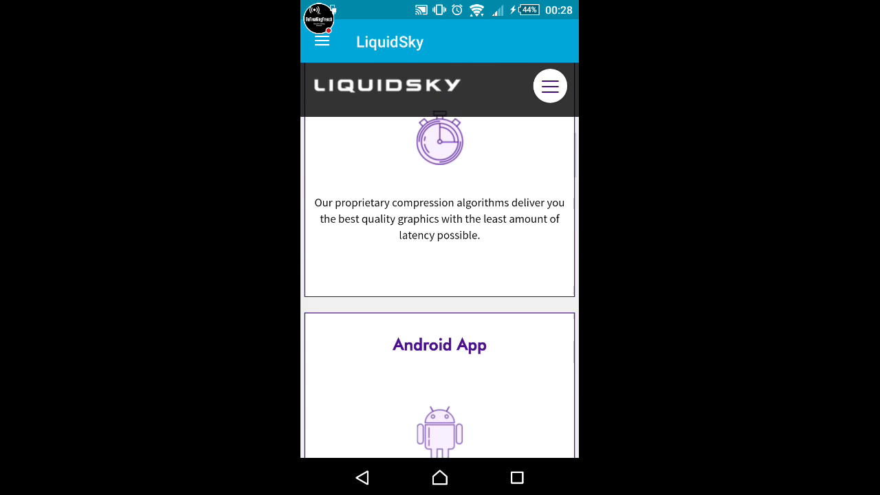
{"action": "scroll", "scroll_direction": "up", "scroll_amount": 3}
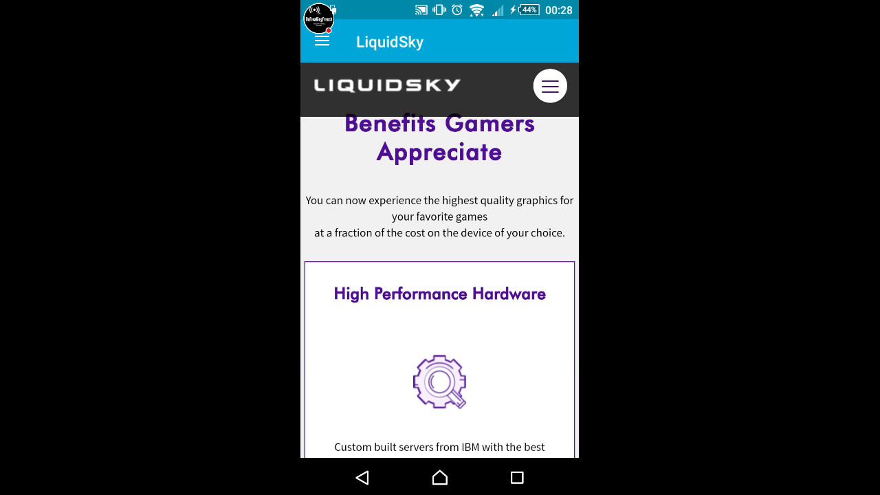
- Return to the Pricing page and scroll to the ad-supported Free Plan card above the beta-key section
{"action": "left_click", "coordinate": [550, 85]}
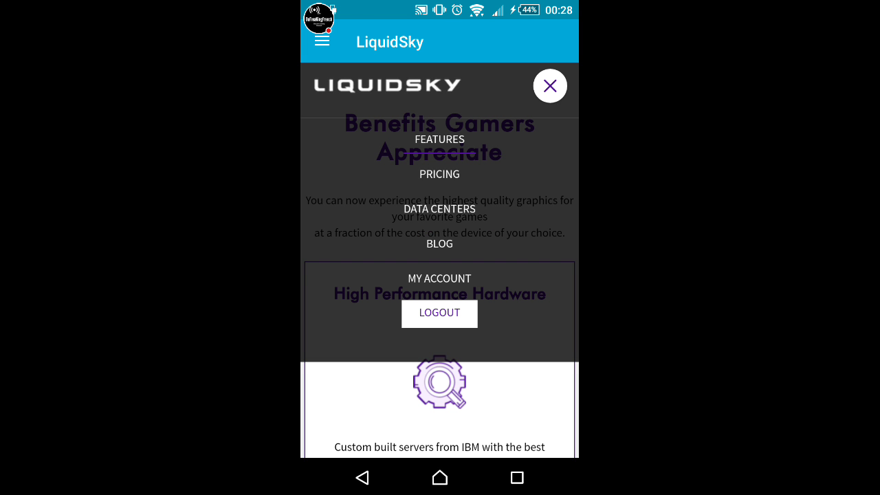
{"action": "left_click", "coordinate": [440, 314]}
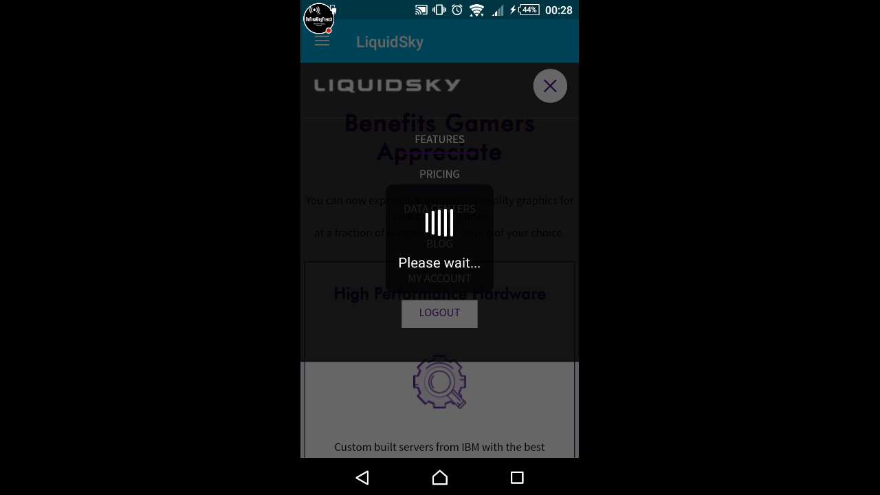
{"action": "left_click", "coordinate": [550, 85]}
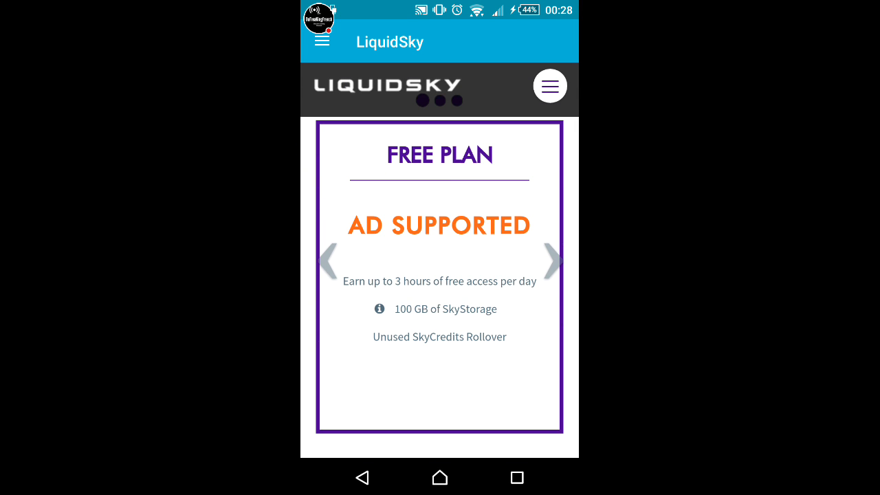
{"action": "scroll", "scroll_direction": "down", "scroll_amount": 3}
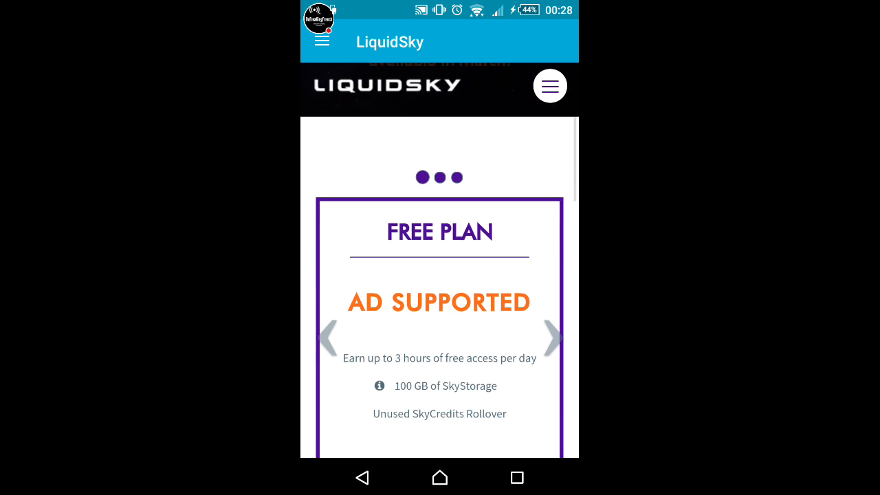
{"action": "scroll", "scroll_direction": "down", "scroll_amount": 3}
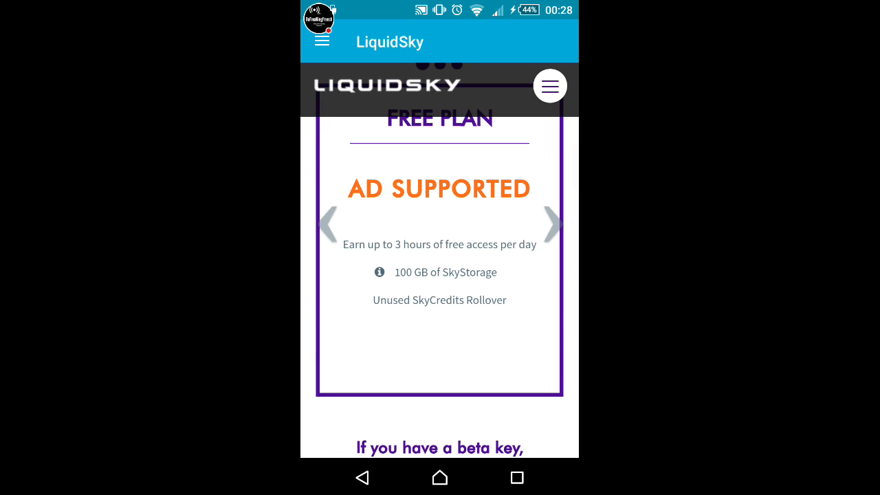